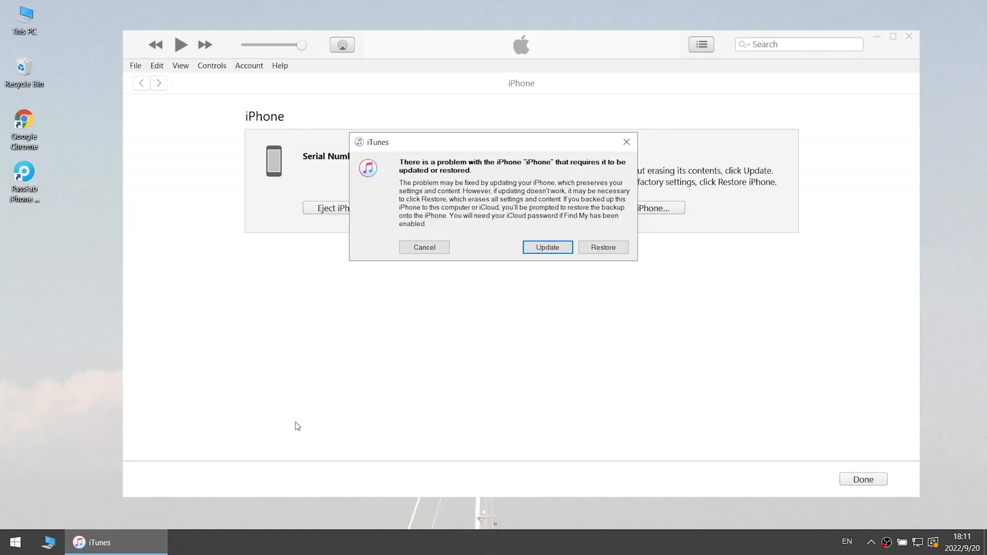
{"action": "mouse_move", "coordinate": [603, 246]}
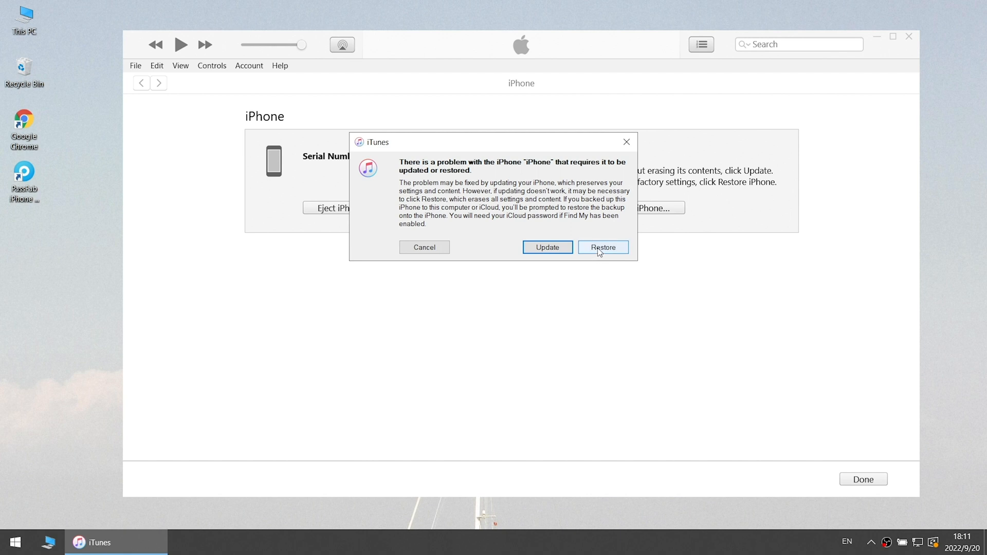